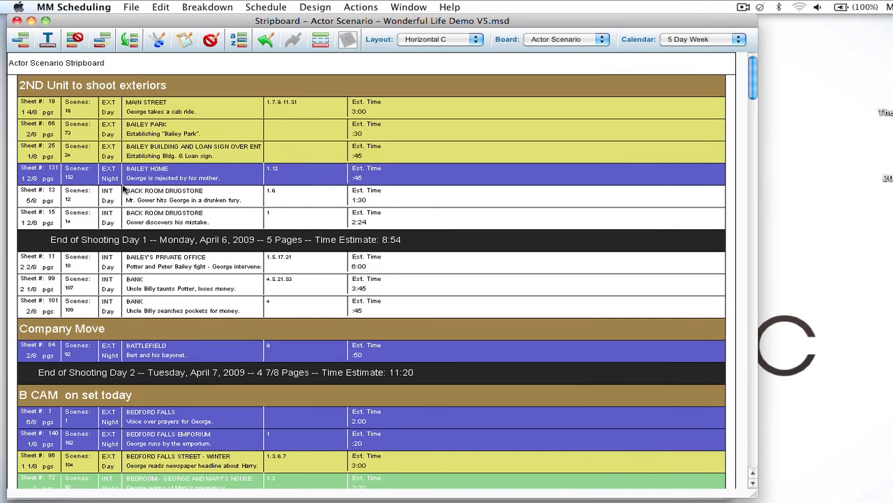
mouse_move(124, 189)
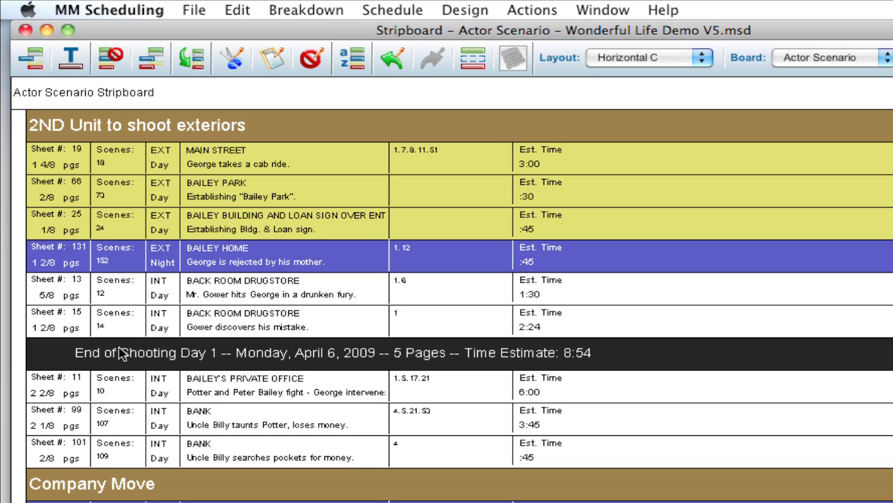
mouse_move(46, 356)
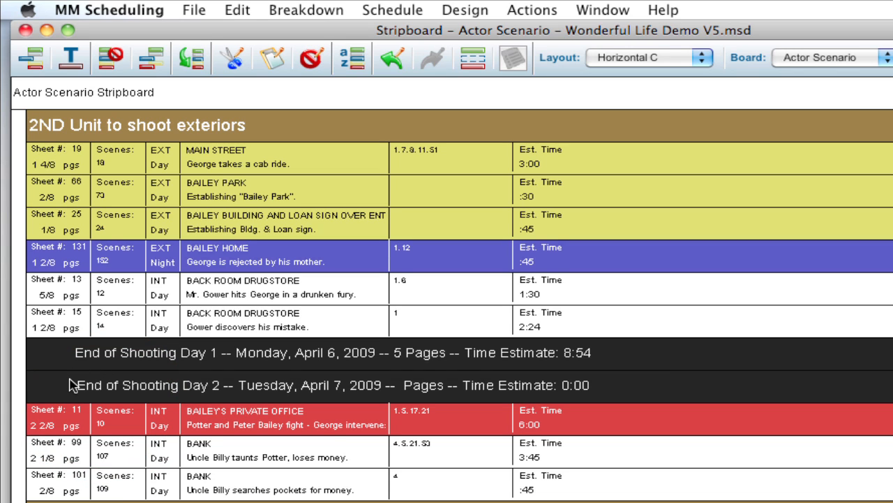
mouse_move(91, 370)
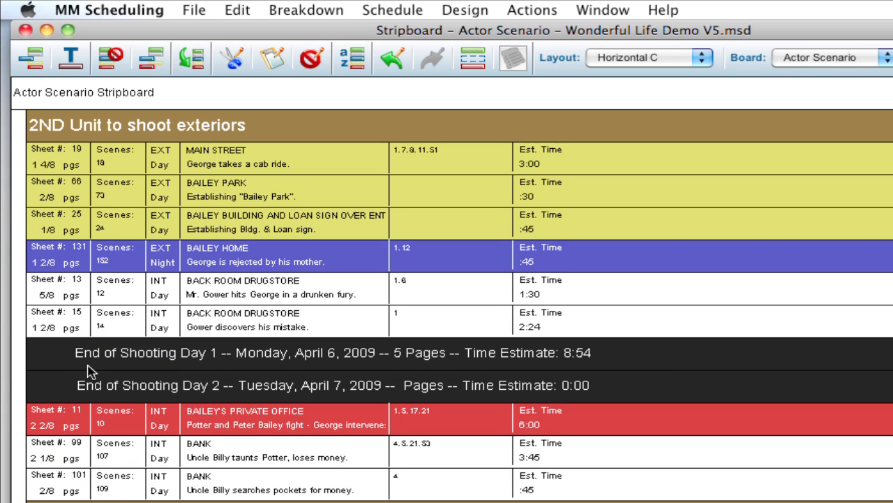
click(194, 9)
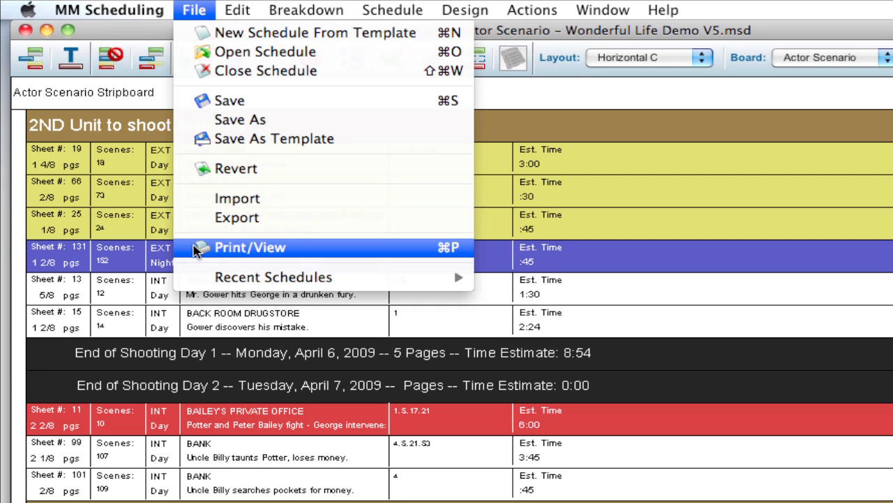
click(250, 247)
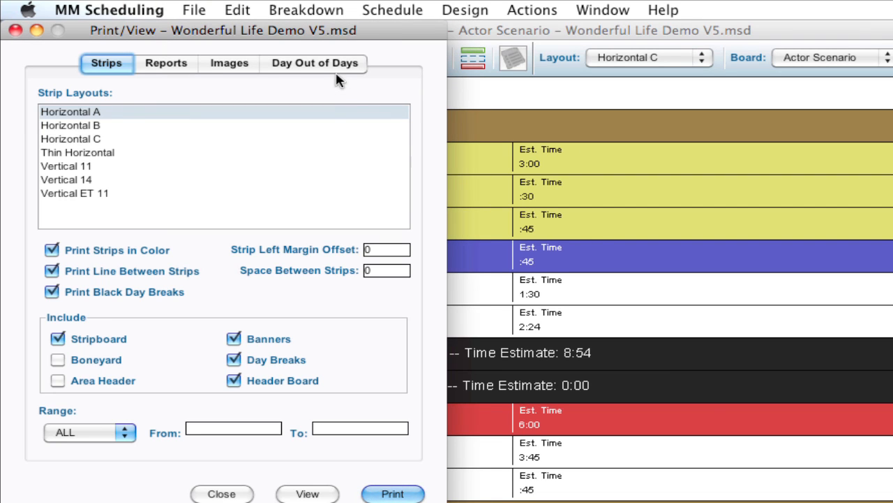
click(314, 63)
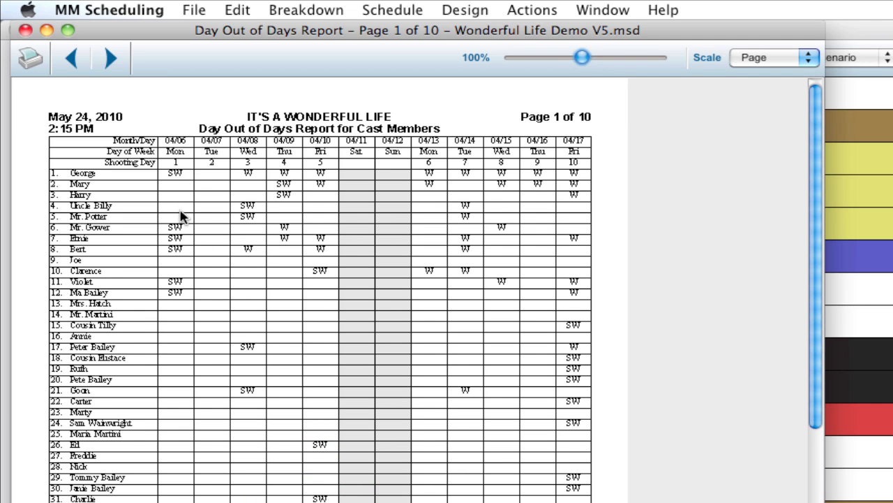
mouse_move(222, 212)
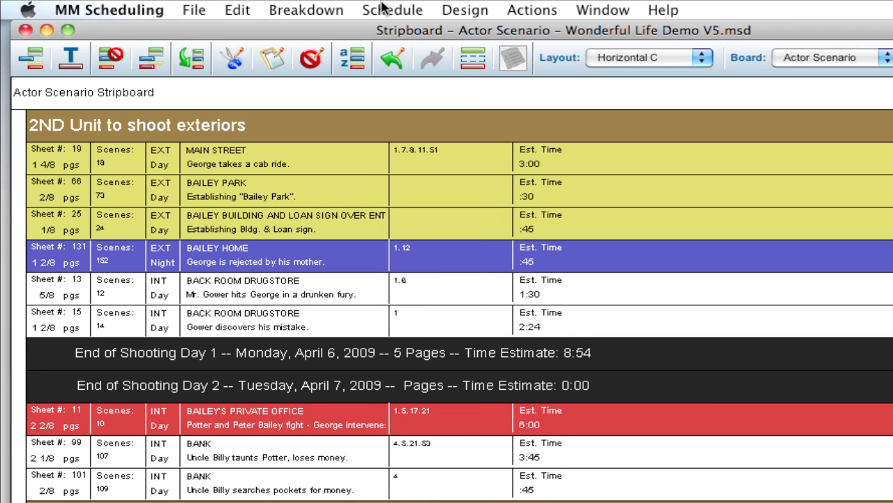
Enable Allow Multiple Day Breaks in the Actor Scenario stripboard's settings via Stripboard Manager.
click(392, 10)
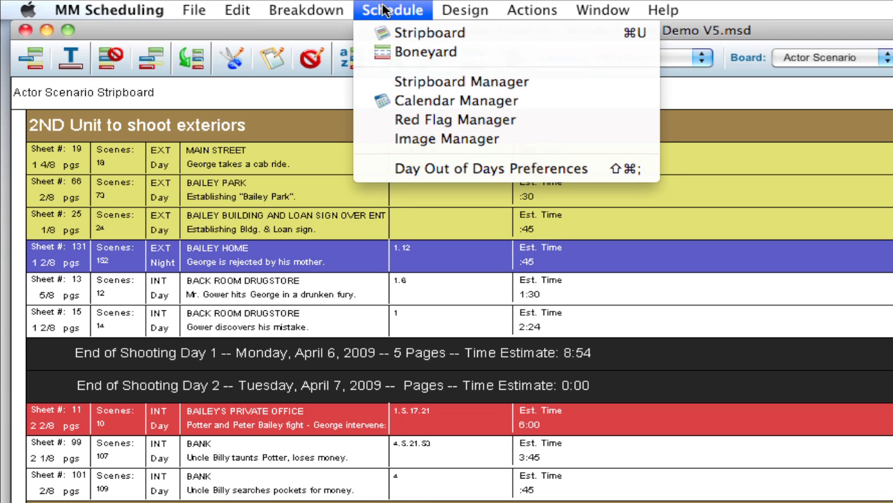
mouse_move(460, 82)
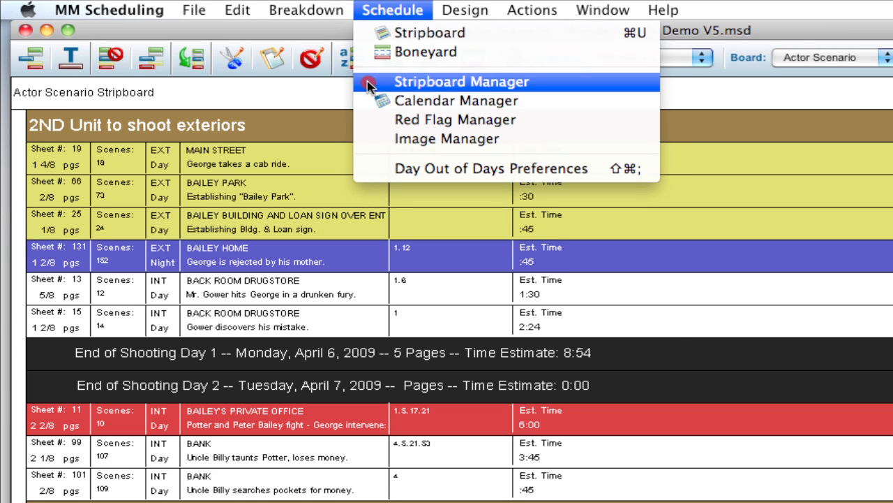
click(461, 81)
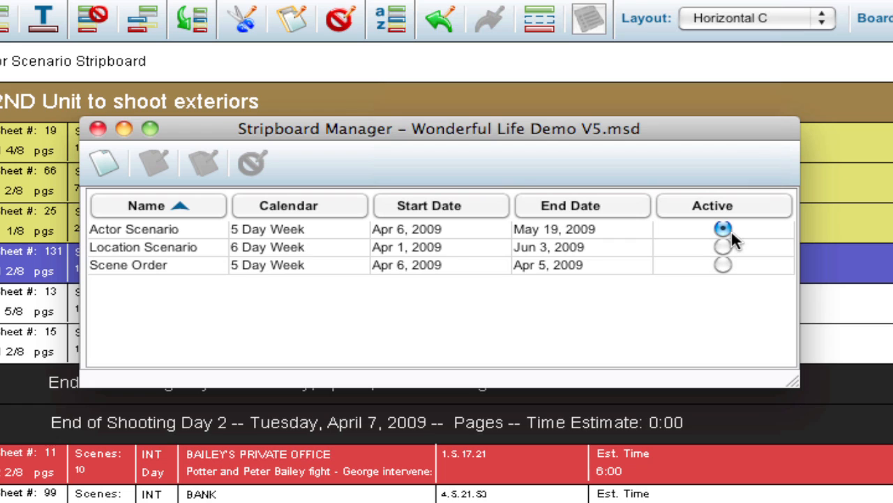
click(134, 229)
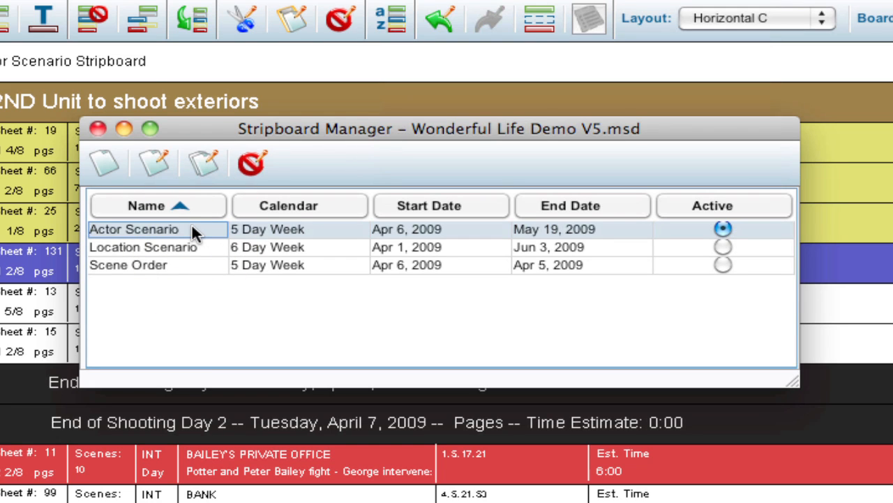
double_click(134, 229)
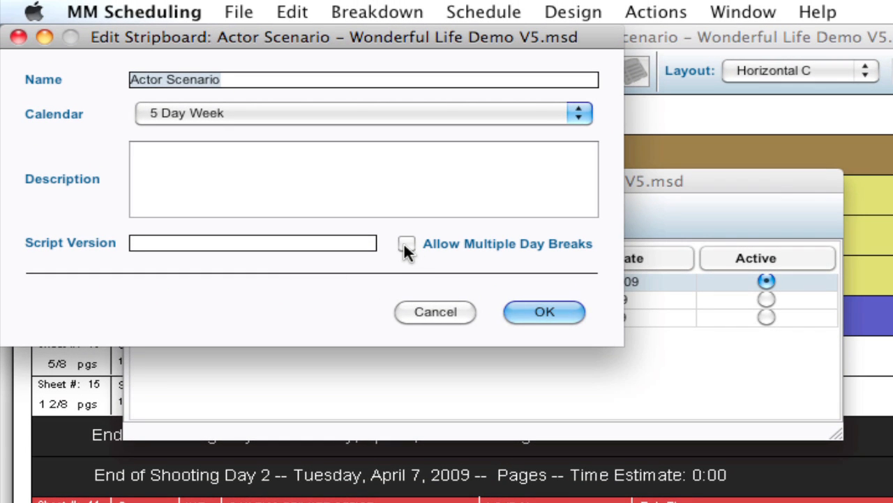
click(406, 244)
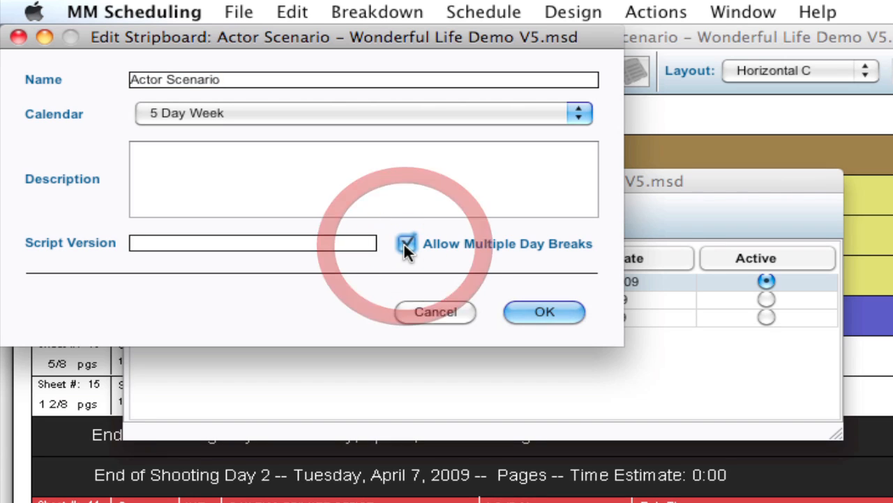
click(544, 312)
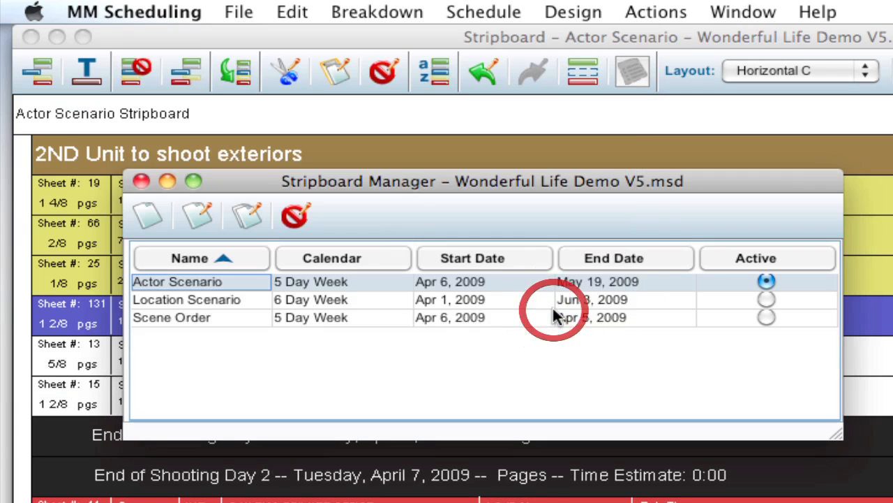
mouse_move(142, 182)
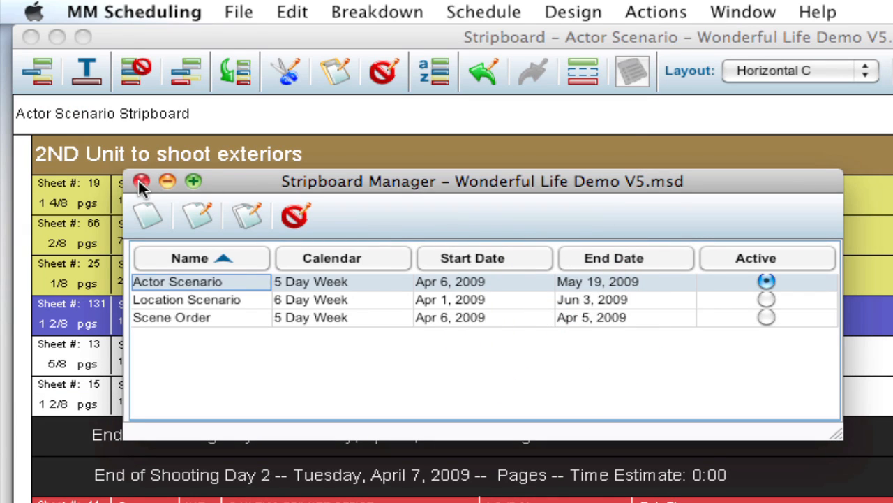
click(142, 181)
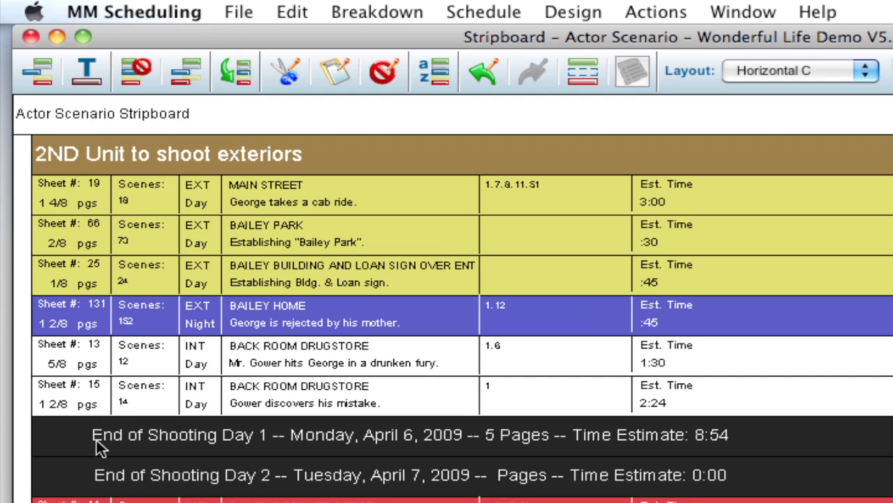
mouse_move(115, 314)
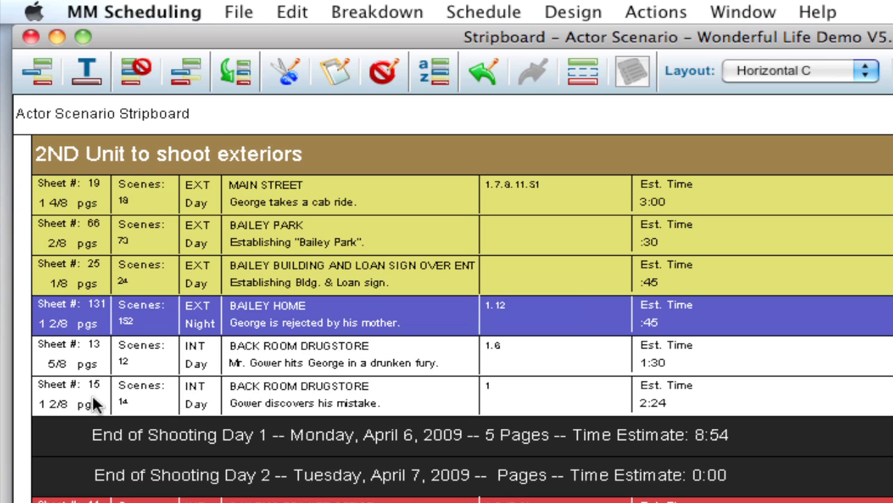
mouse_move(90, 481)
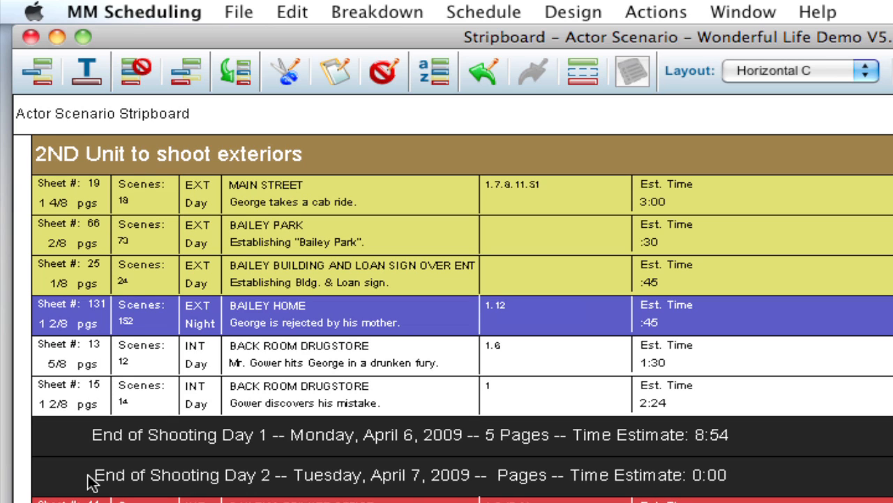
Open the File menu over the Actor Scenario stripboard.
click(239, 12)
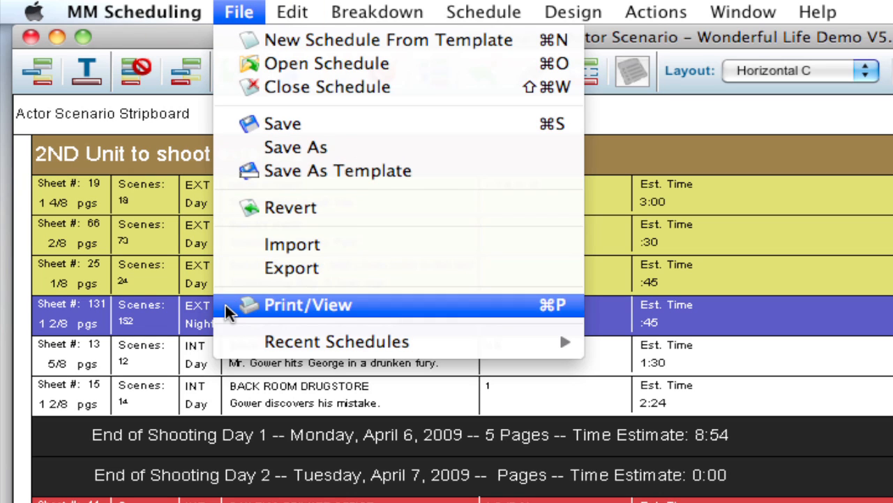
Open Print/View and display the Day Out of Days cast report.
click(307, 304)
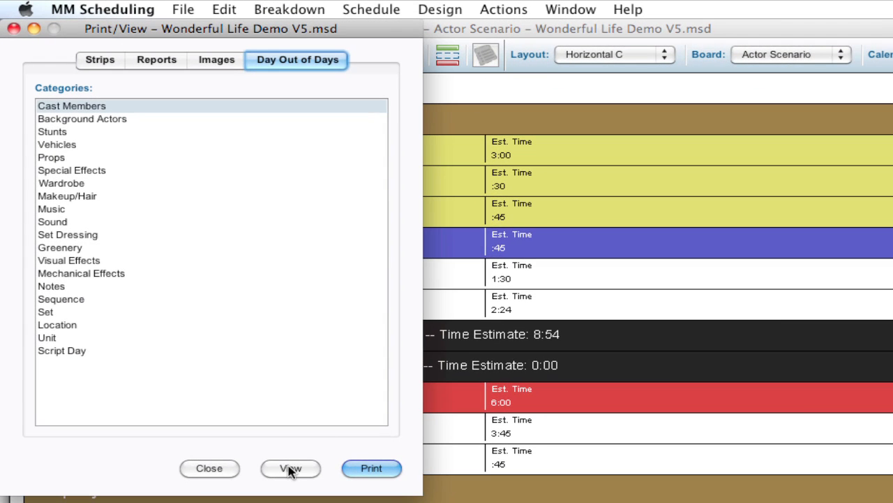
click(290, 468)
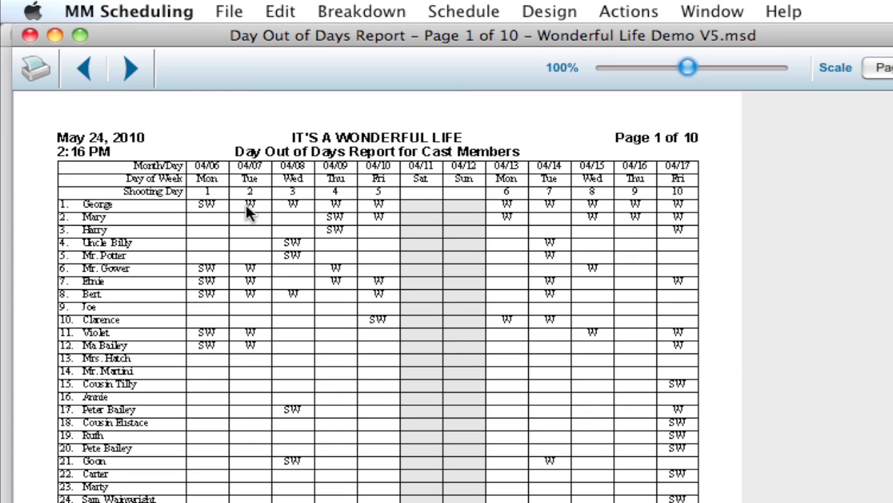
mouse_move(260, 347)
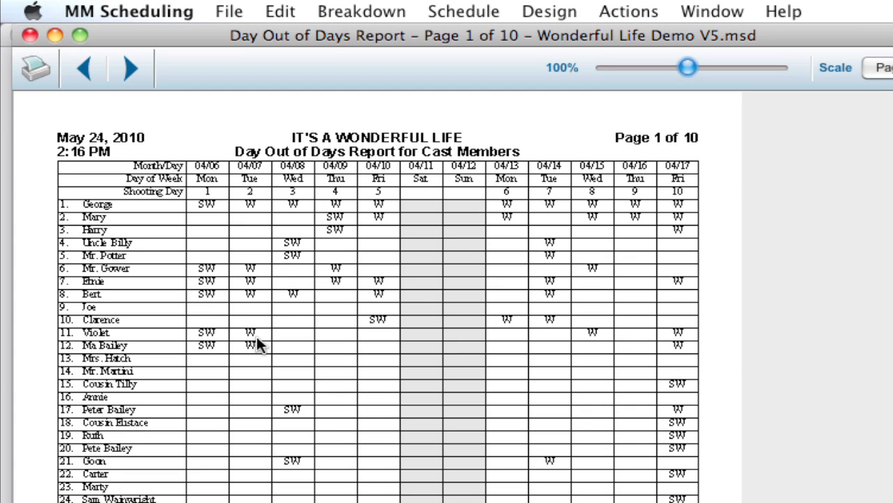
mouse_move(35, 36)
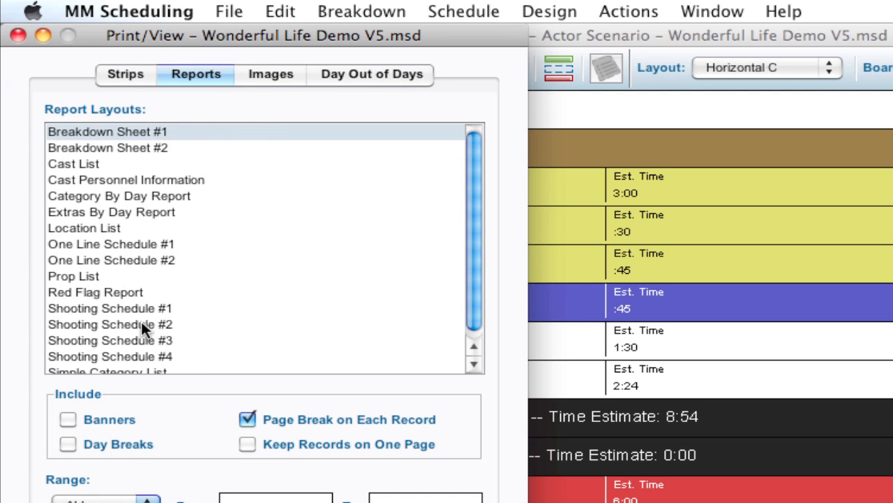
Select and view Shooting Schedule #2, showing Shoot Day 1–2 across April 6–7, 2009.
click(109, 324)
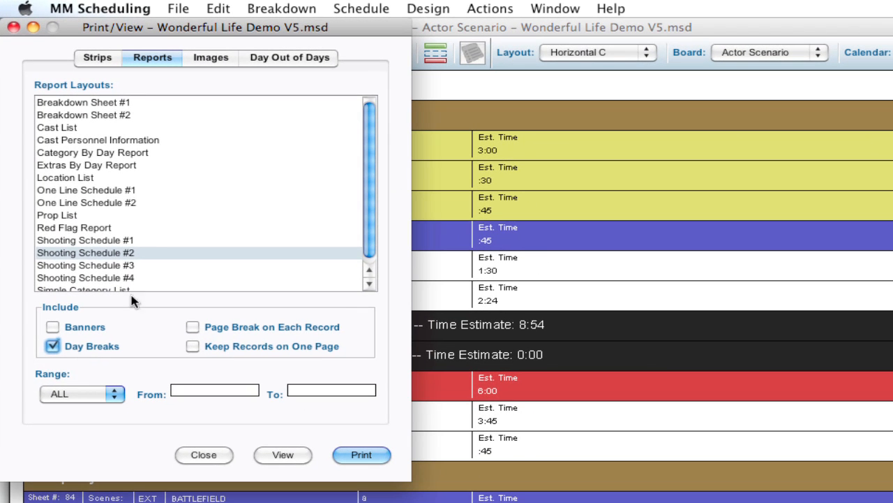
mouse_move(283, 454)
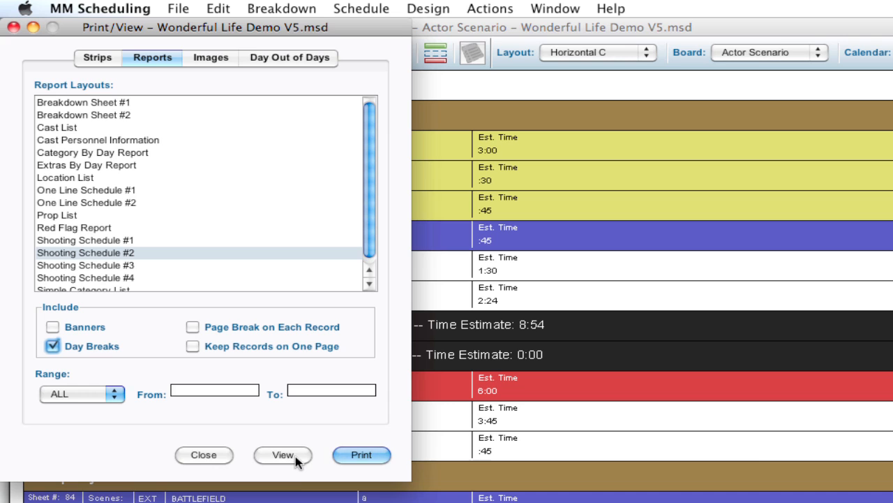
click(283, 454)
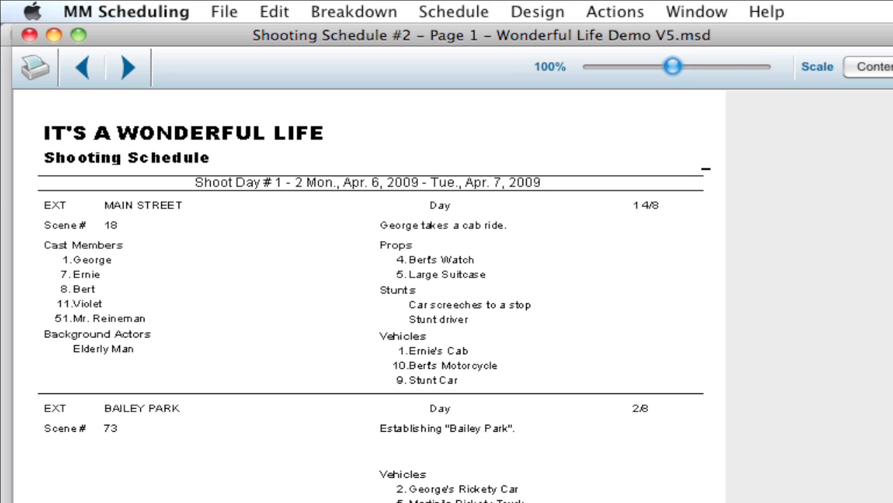
mouse_move(238, 197)
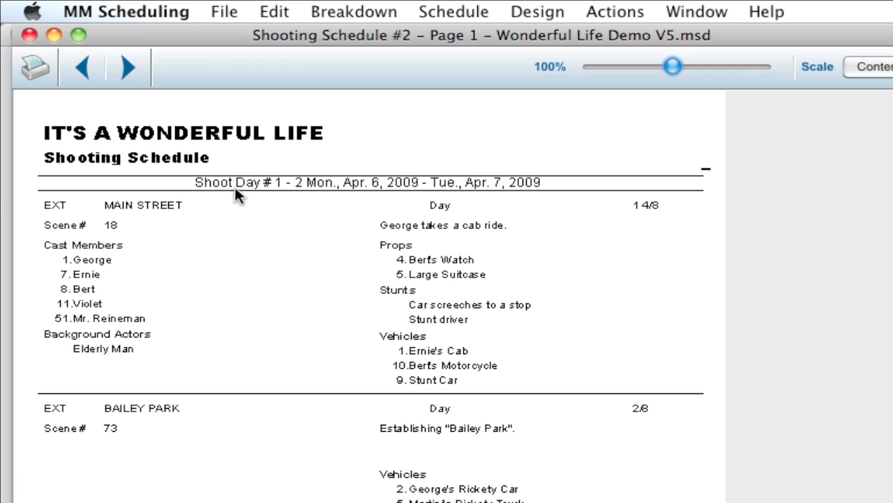
mouse_move(303, 197)
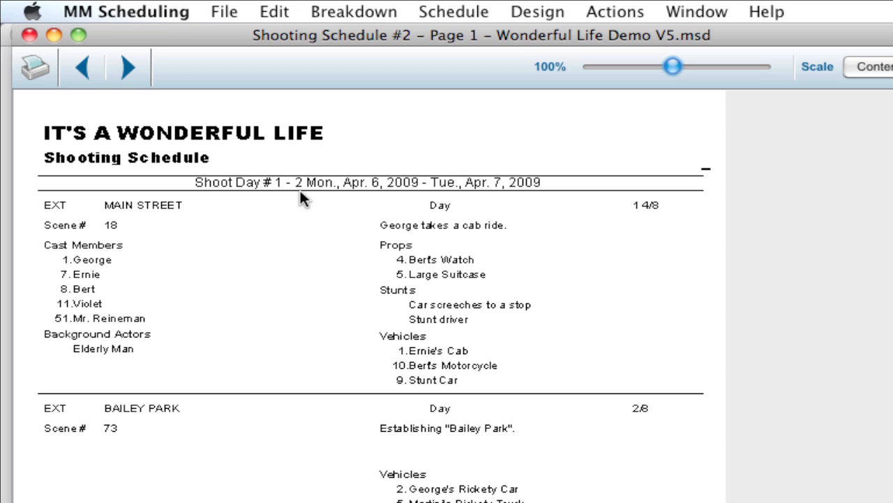
mouse_move(290, 215)
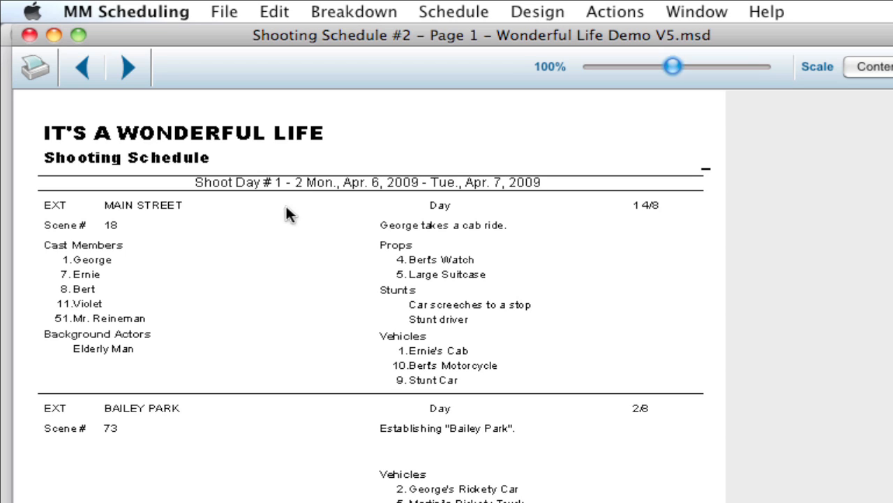